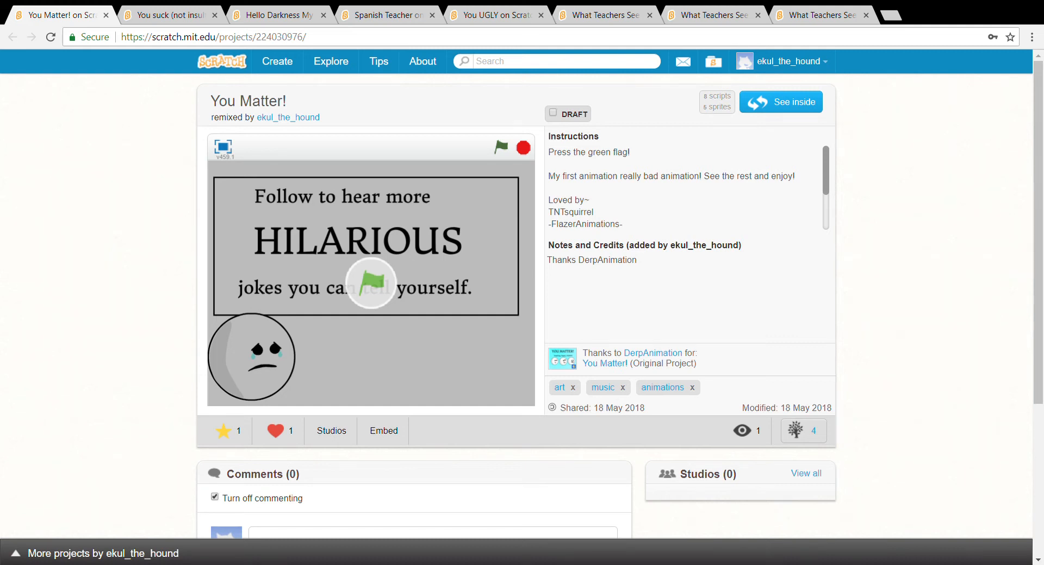
{"action": "mouse_move", "coordinate": [970, 419]}
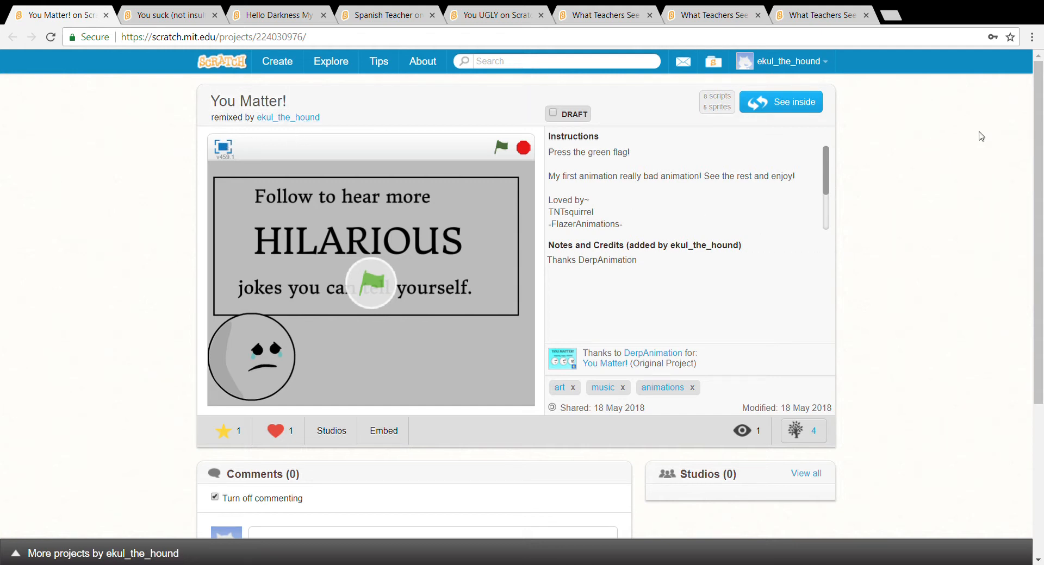
{"action": "mouse_move", "coordinate": [969, 147]}
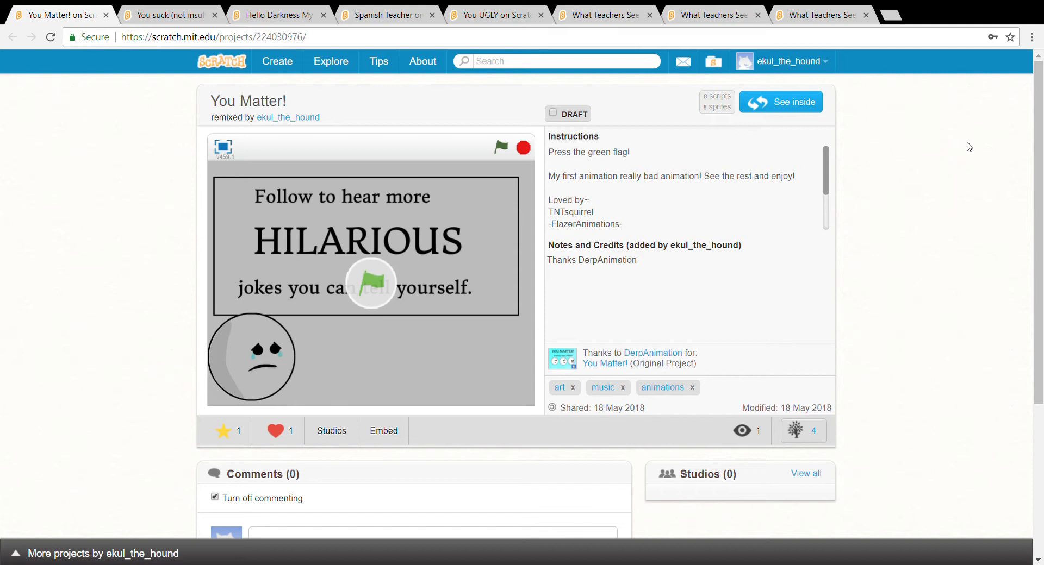
{"action": "mouse_move", "coordinate": [967, 145]}
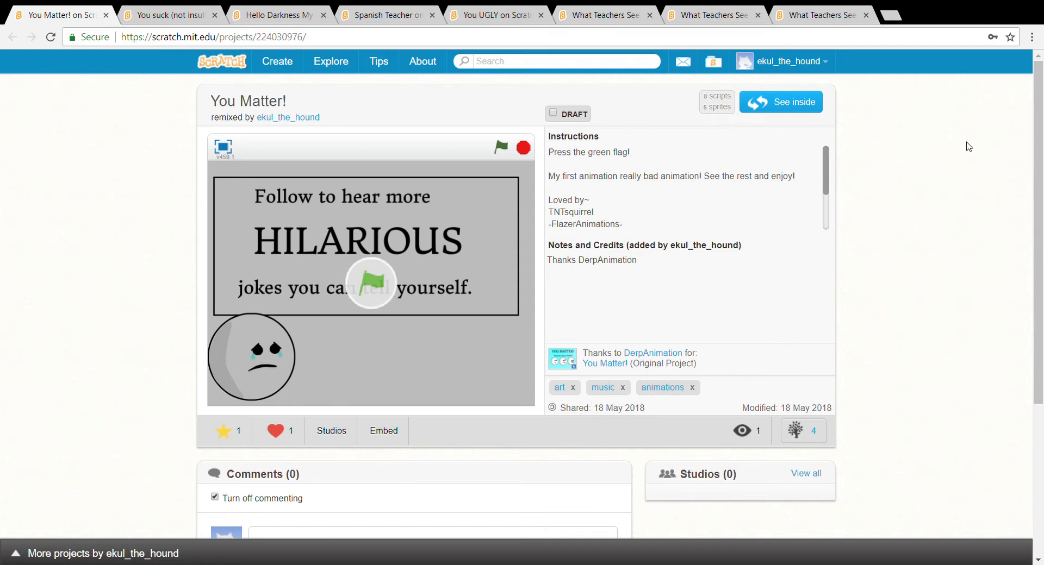
{"action": "mouse_move", "coordinate": [960, 146]}
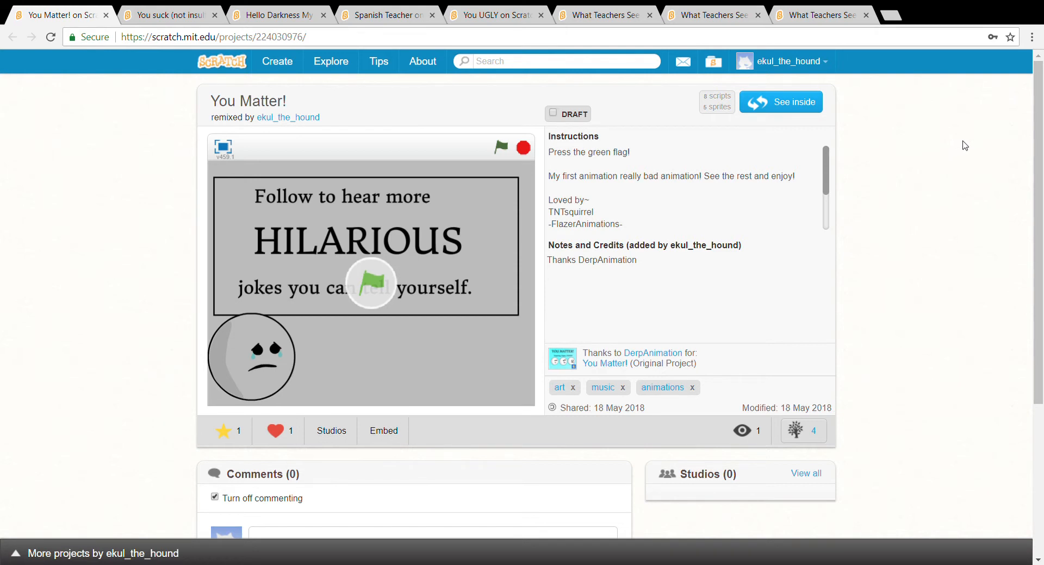
{"action": "mouse_move", "coordinate": [919, 179]}
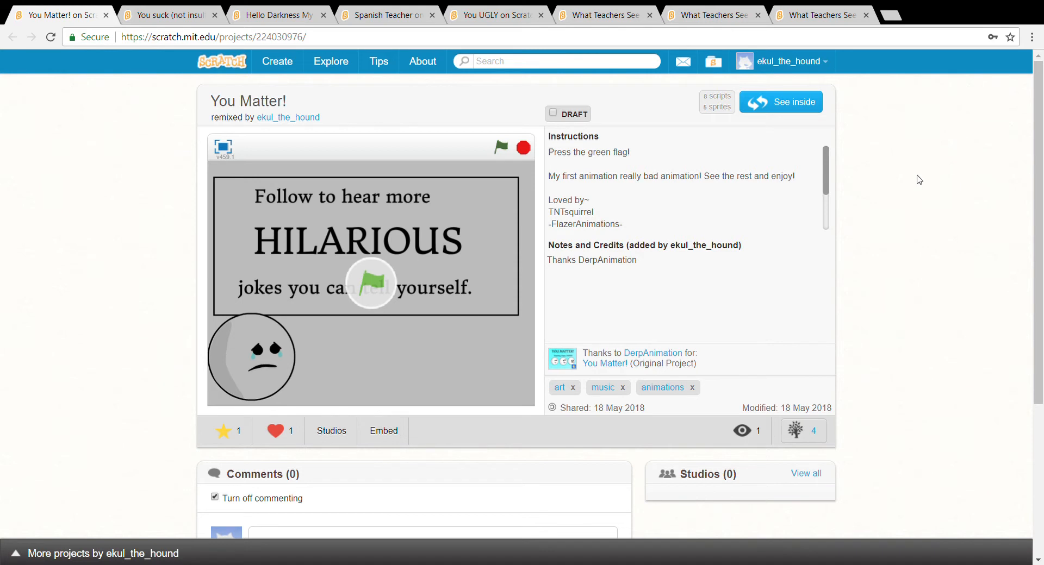
Play the You Matter! remix full screen, then move to the You suck (not insulting) page.
{"action": "left_click", "coordinate": [224, 147]}
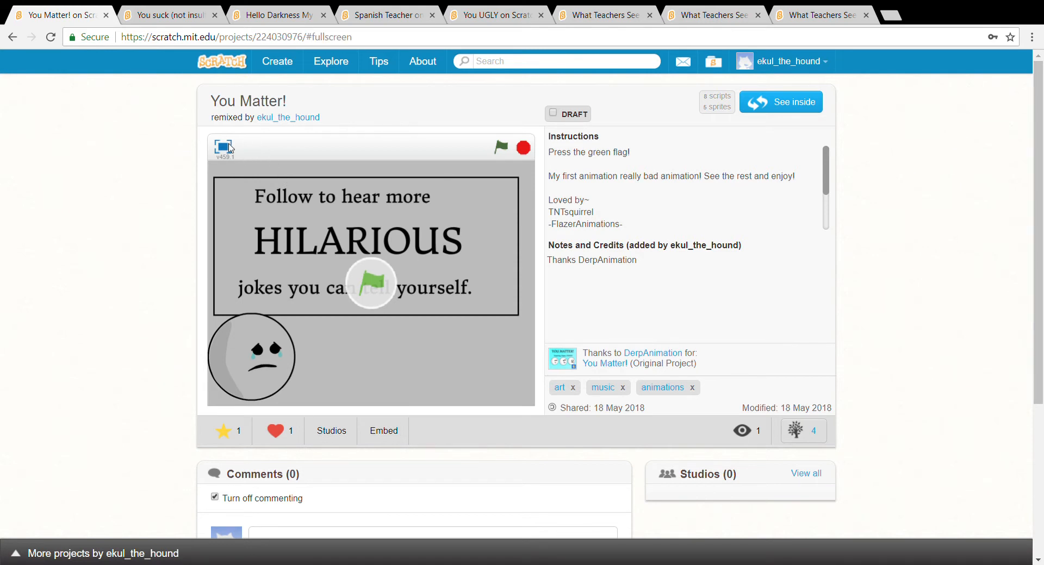
{"action": "left_click", "coordinate": [225, 147]}
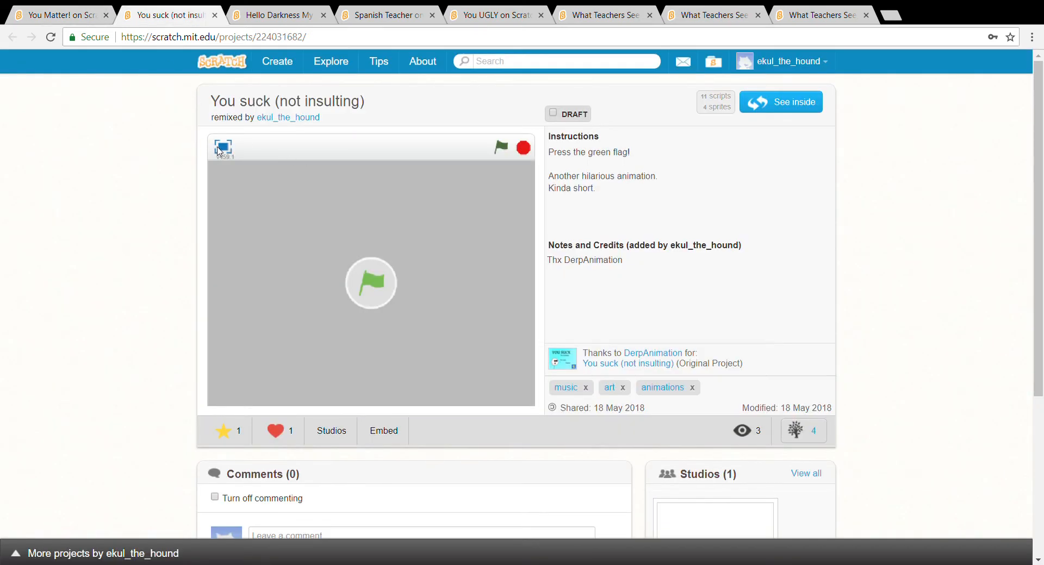
Play You suck (not insulting) full screen, then start Hello Darkness on its Scorpio Animation title card.
{"action": "left_click", "coordinate": [223, 147]}
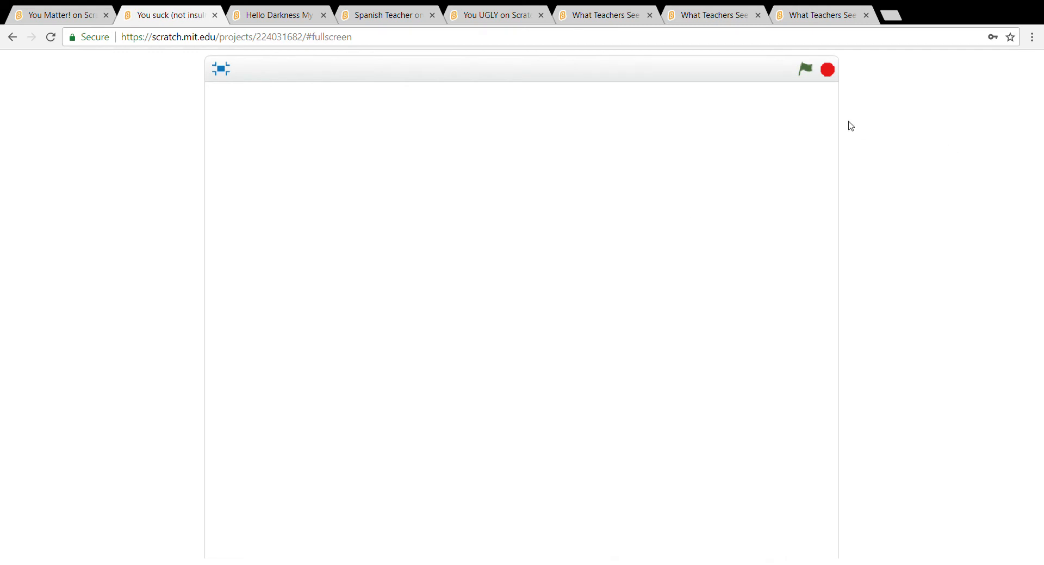
{"action": "left_click", "coordinate": [278, 14]}
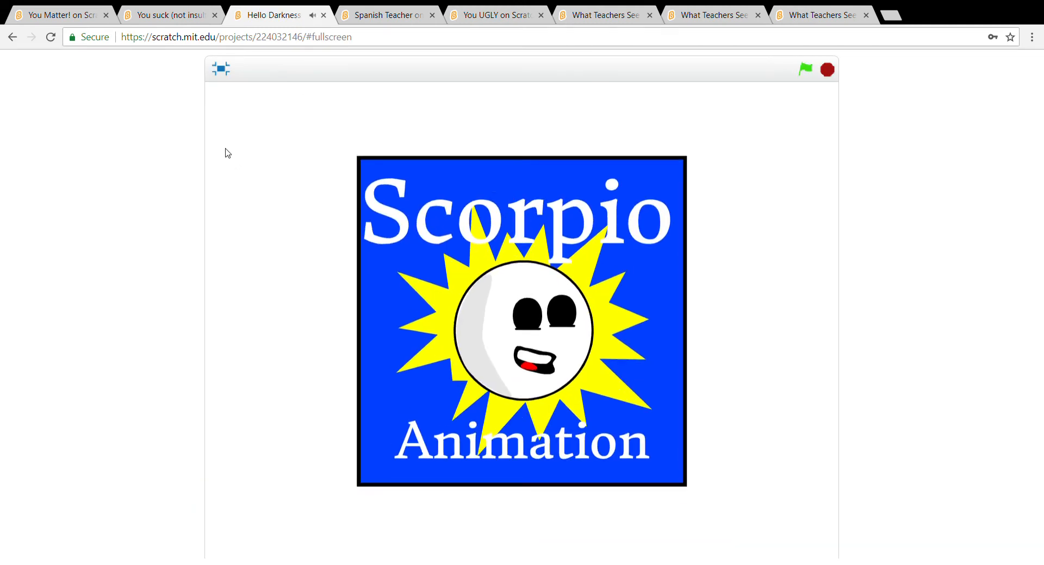
Let Hello Darkness run to its Scorpio King end card, then bring up the Spanish Teacher page.
{"action": "left_click", "coordinate": [804, 69]}
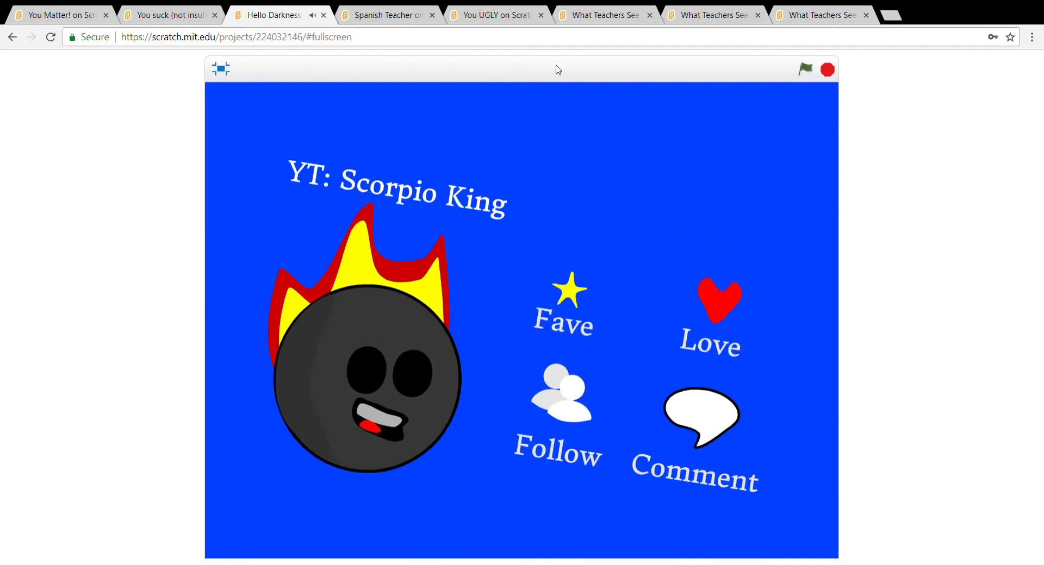
{"action": "left_click", "coordinate": [383, 14]}
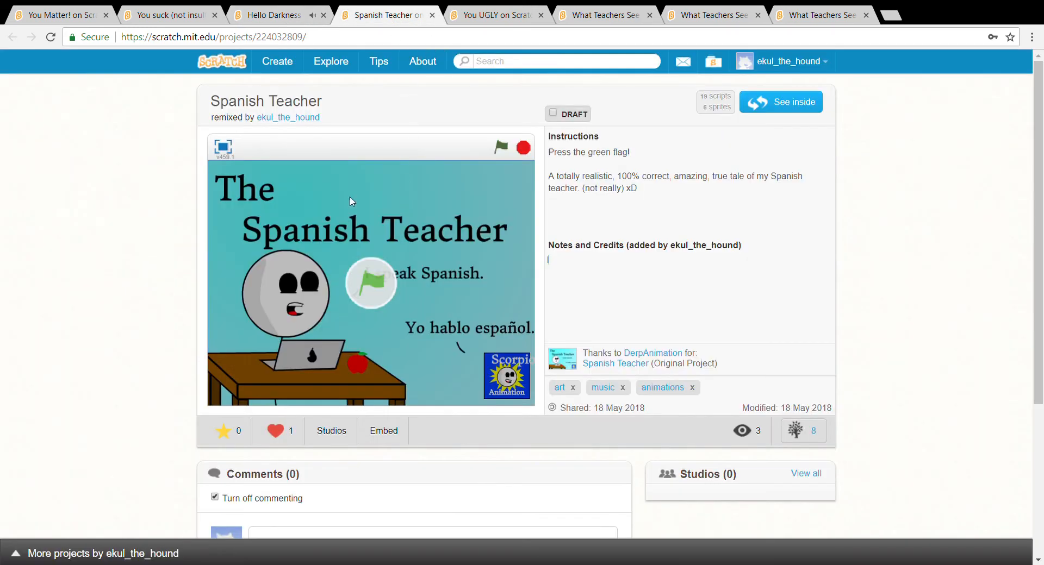
Play the Spanish Teacher animation full screen before moving to the You UGLY page.
{"action": "left_click", "coordinate": [223, 148]}
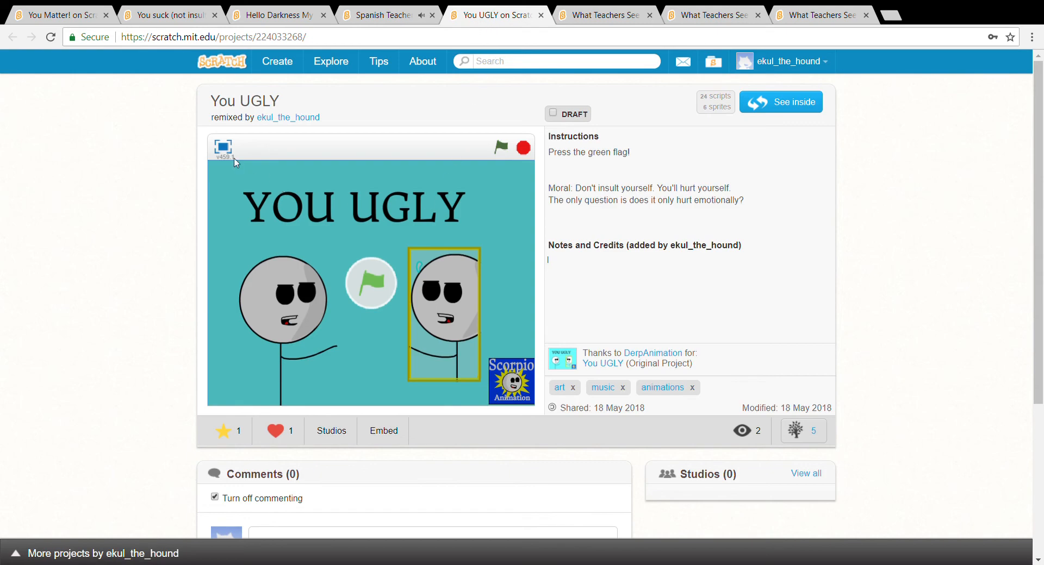
Start You UGLY full screen, then bring up the What Teachers See remix page.
{"action": "left_click", "coordinate": [223, 147]}
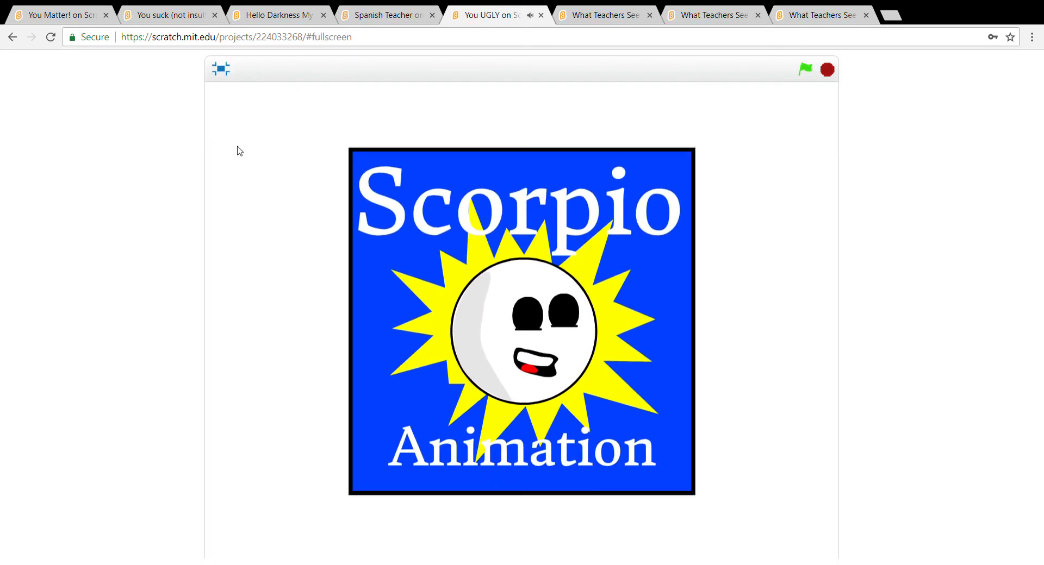
{"action": "left_click", "coordinate": [804, 68]}
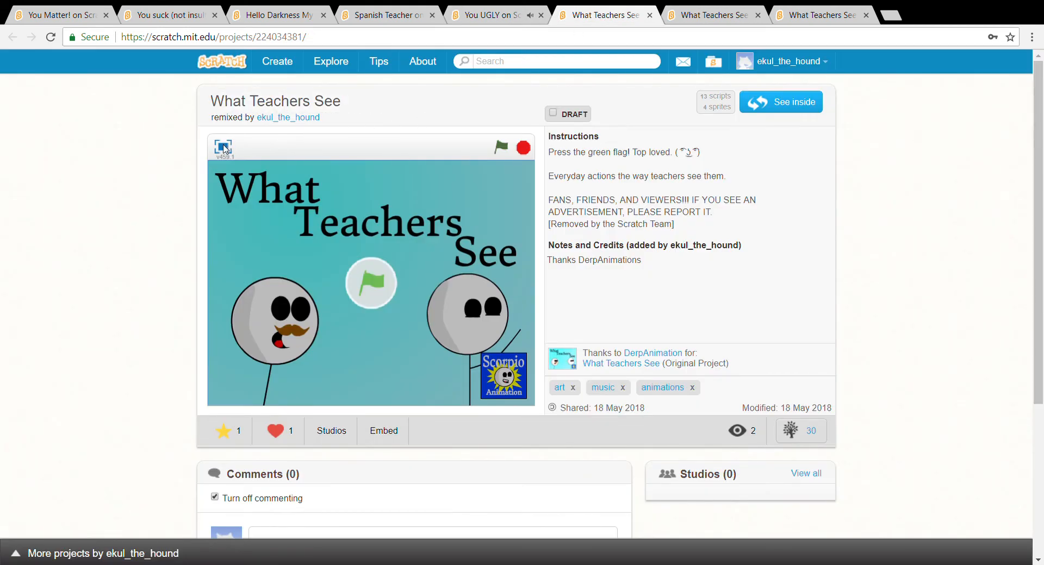
Play What Teachers See full screen before moving to the Bubblegum sequel page.
{"action": "left_click", "coordinate": [223, 147]}
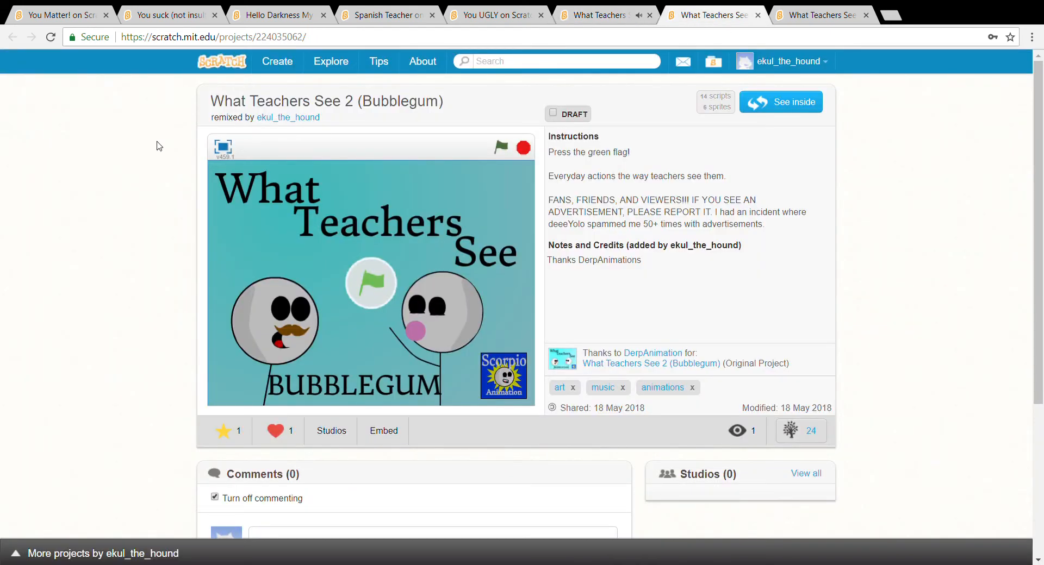
Play What Teachers See 2 (Bubblegum) before bringing up the Phones sequel page.
{"action": "left_click", "coordinate": [223, 147]}
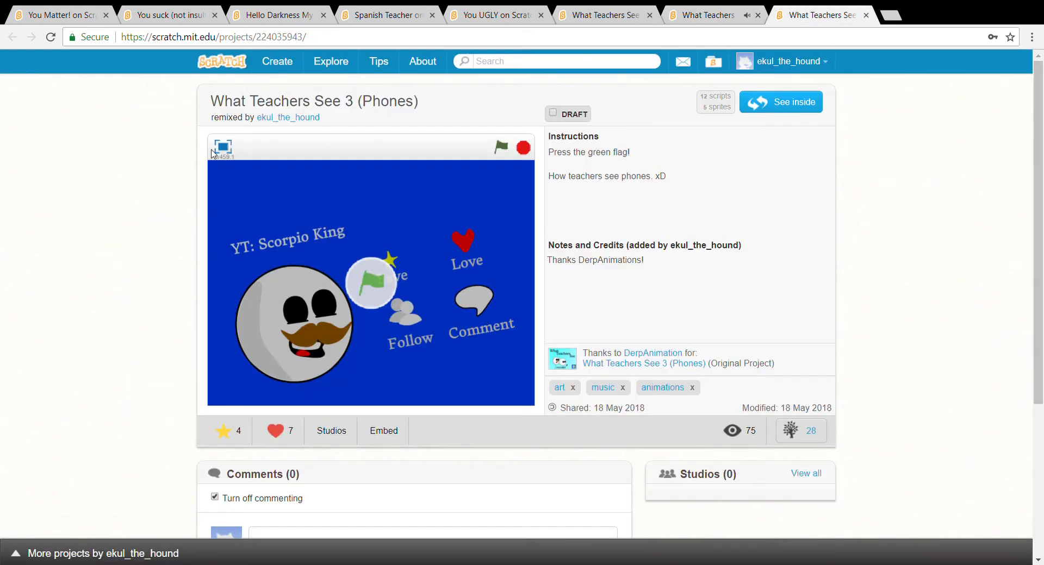
Play What Teachers See 3 (Phones) full screen to its end card, stop it, and return to the page.
{"action": "left_click", "coordinate": [223, 146]}
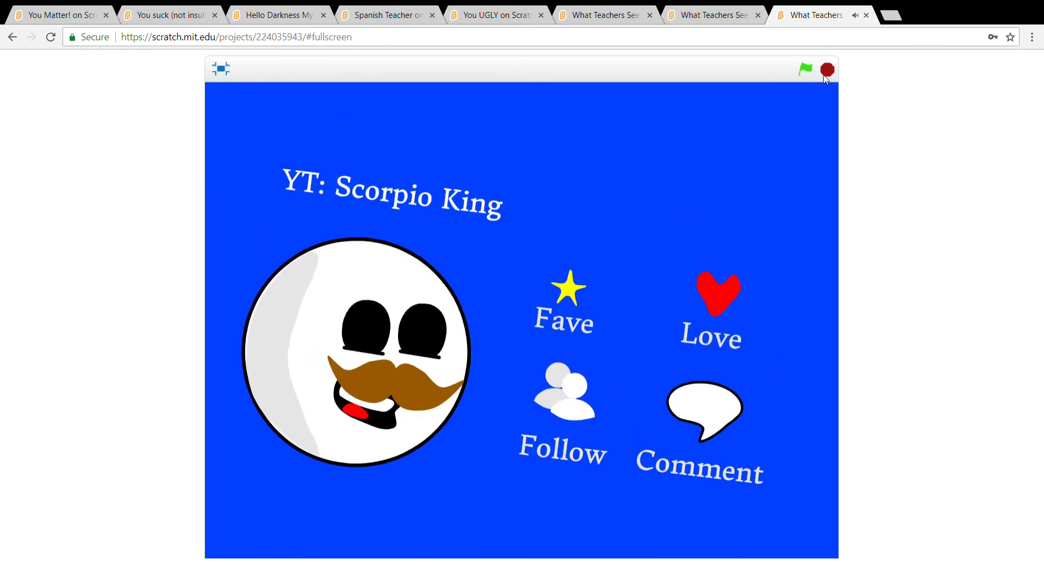
{"action": "left_click", "coordinate": [806, 69]}
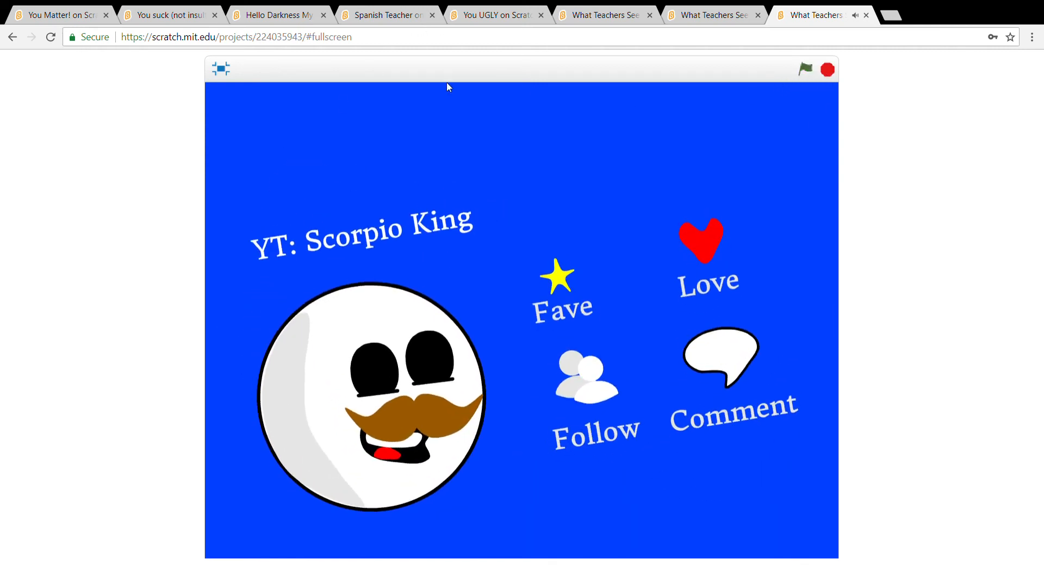
{"action": "left_click", "coordinate": [219, 70]}
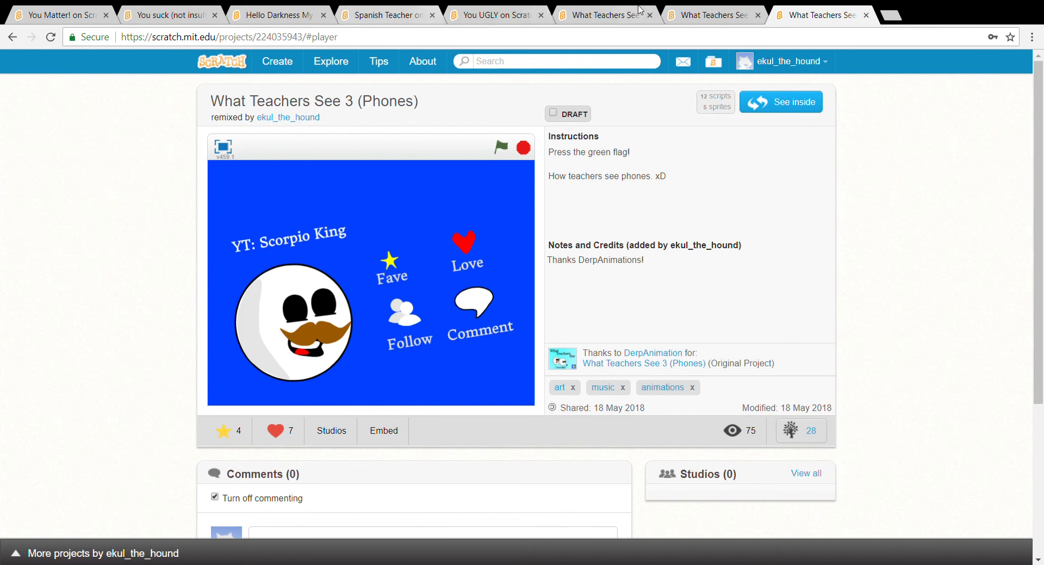
{"action": "mouse_move", "coordinate": [970, 159]}
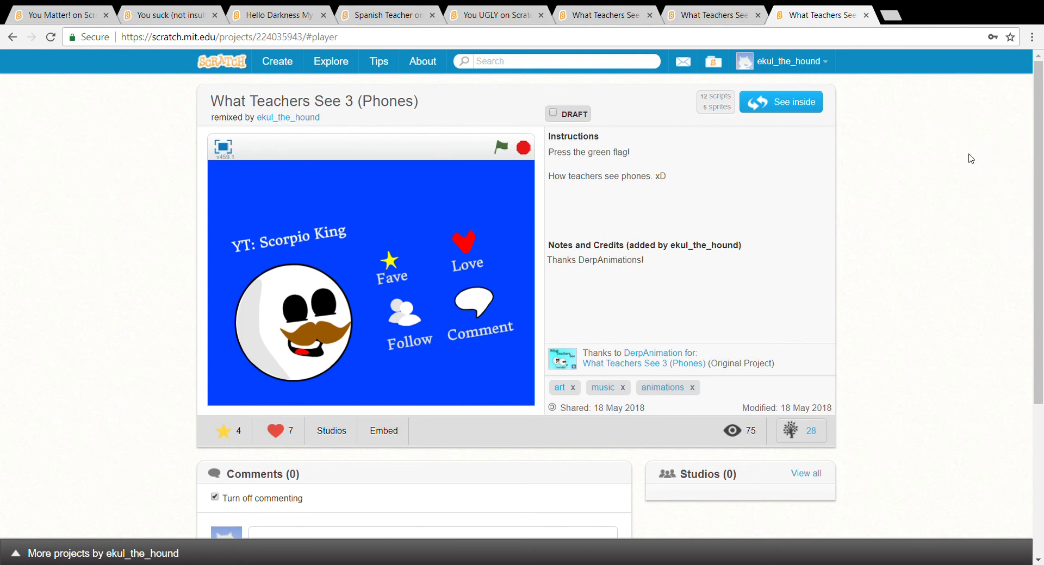
{"action": "mouse_move", "coordinate": [969, 331]}
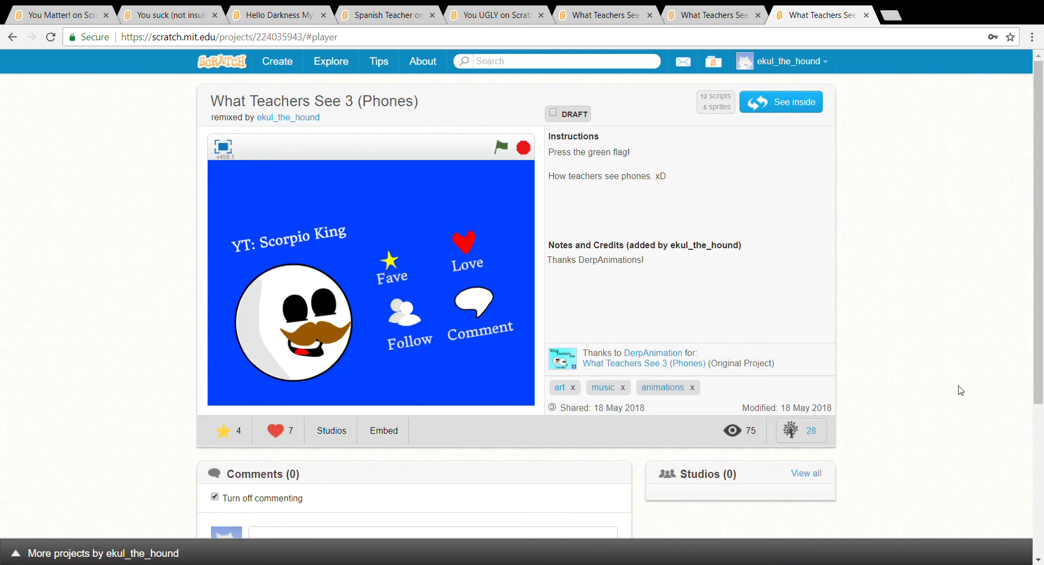
{"action": "mouse_move", "coordinate": [426, 476]}
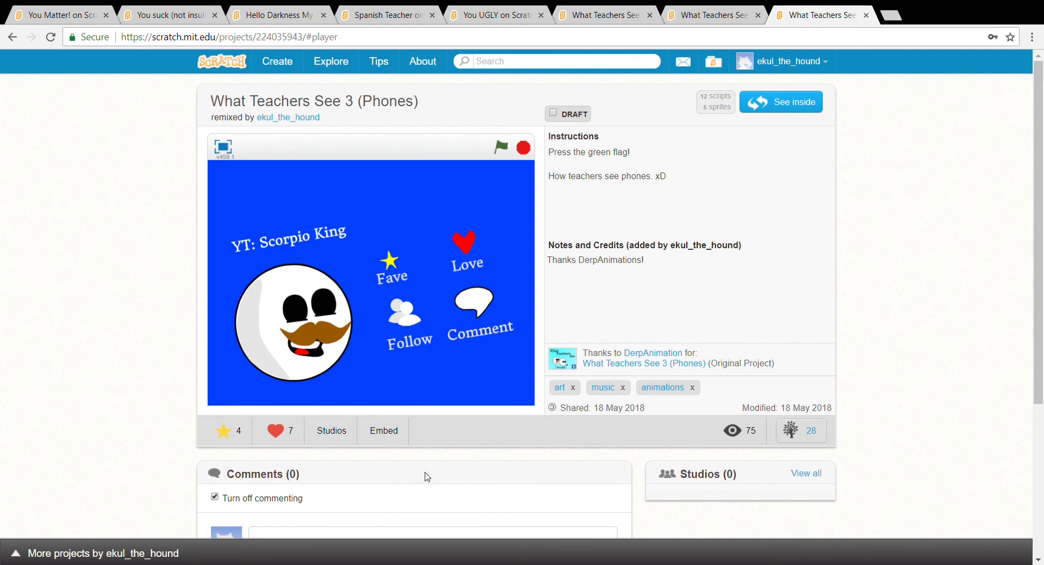
{"action": "mouse_move", "coordinate": [828, 486]}
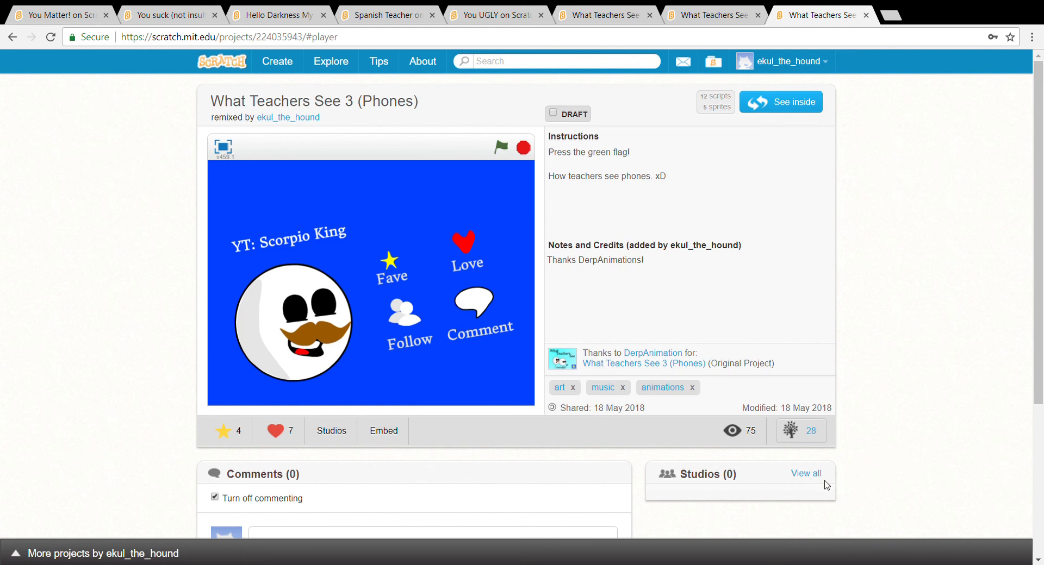
{"action": "mouse_move", "coordinate": [826, 492]}
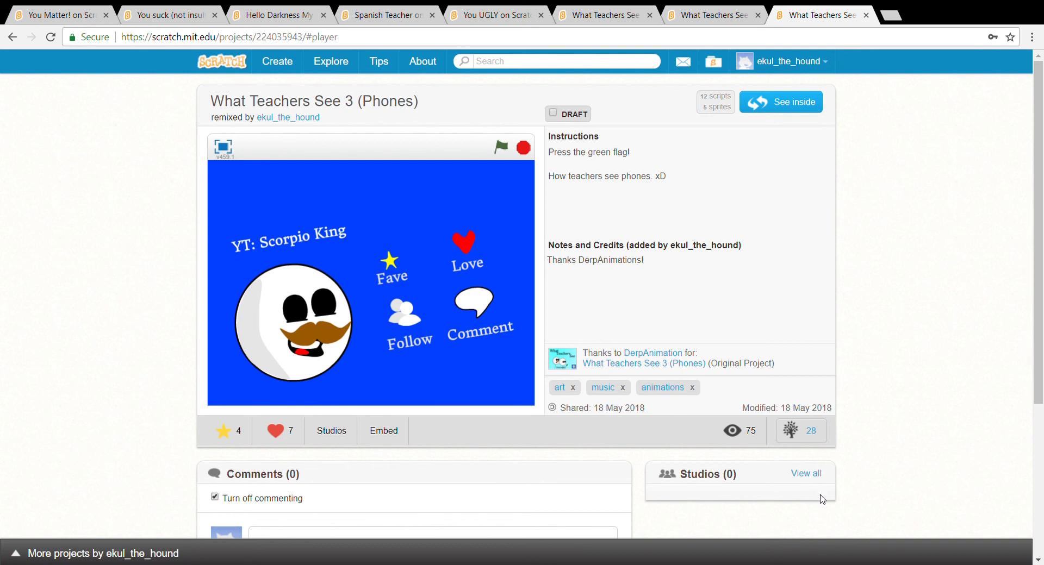
{"action": "mouse_move", "coordinate": [624, 416]}
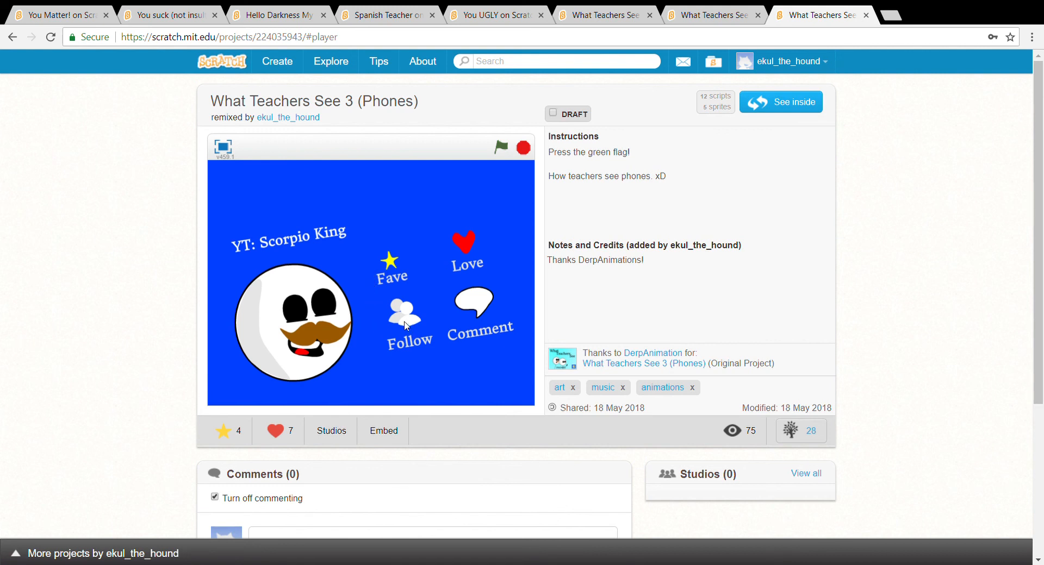
{"action": "mouse_move", "coordinate": [461, 332]}
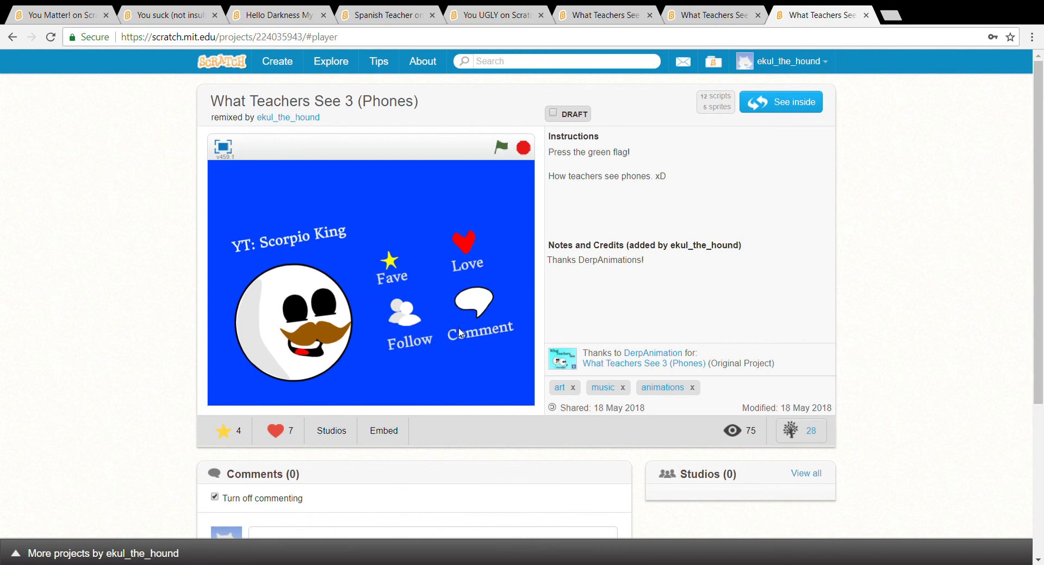
{"action": "mouse_move", "coordinate": [467, 334]}
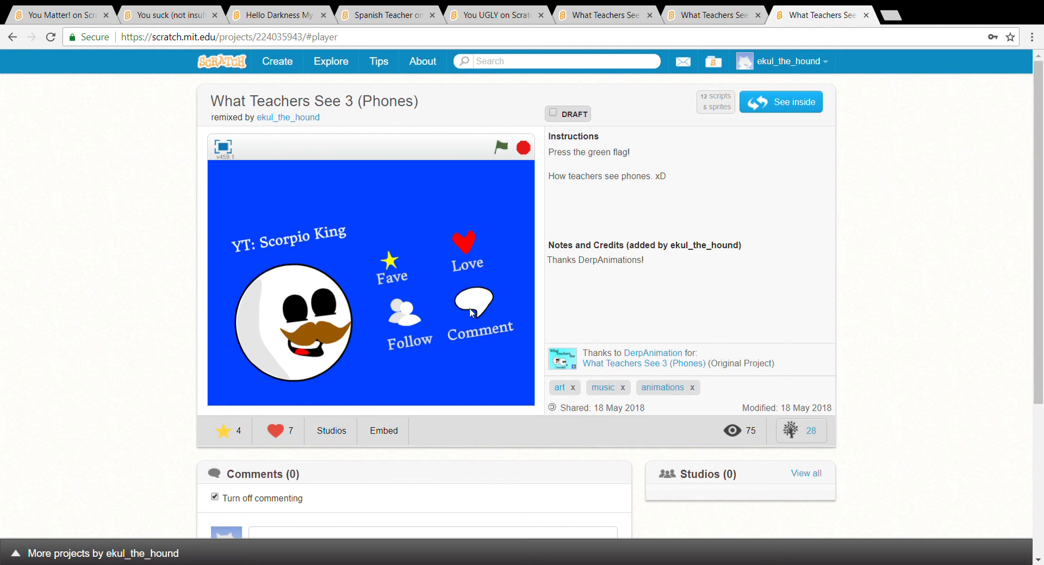
{"action": "mouse_move", "coordinate": [438, 325]}
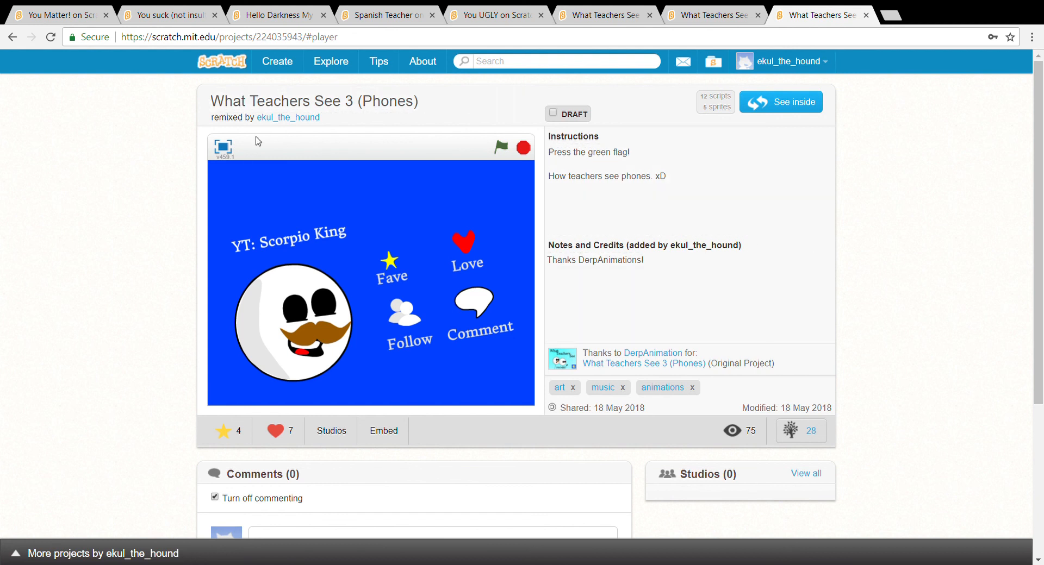
{"action": "mouse_move", "coordinate": [198, 412]}
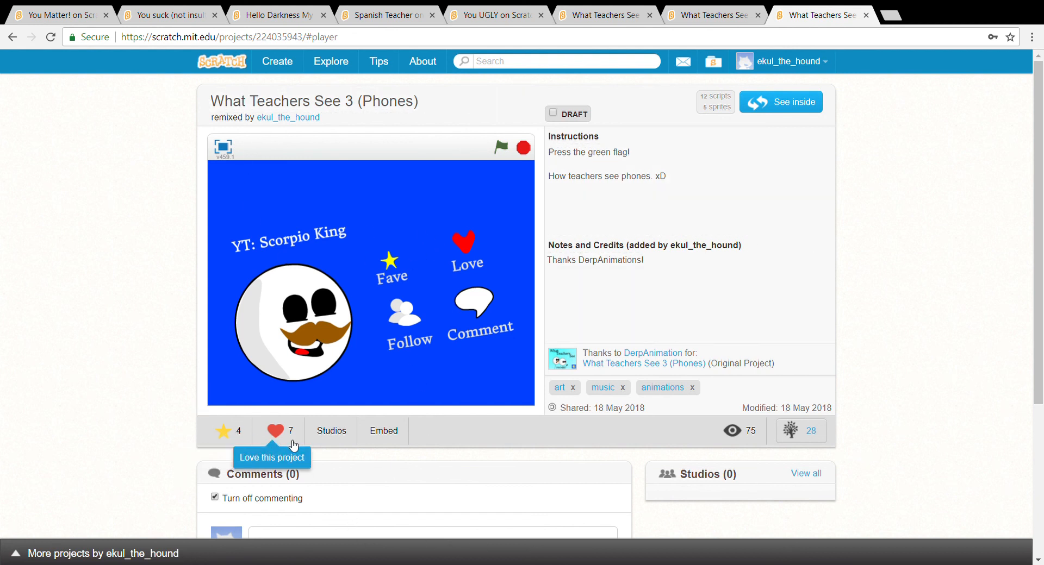
Scroll down to the disabled Comments section and footer, then back to the top.
{"action": "scroll", "scroll_direction": "down", "scroll_amount": 3}
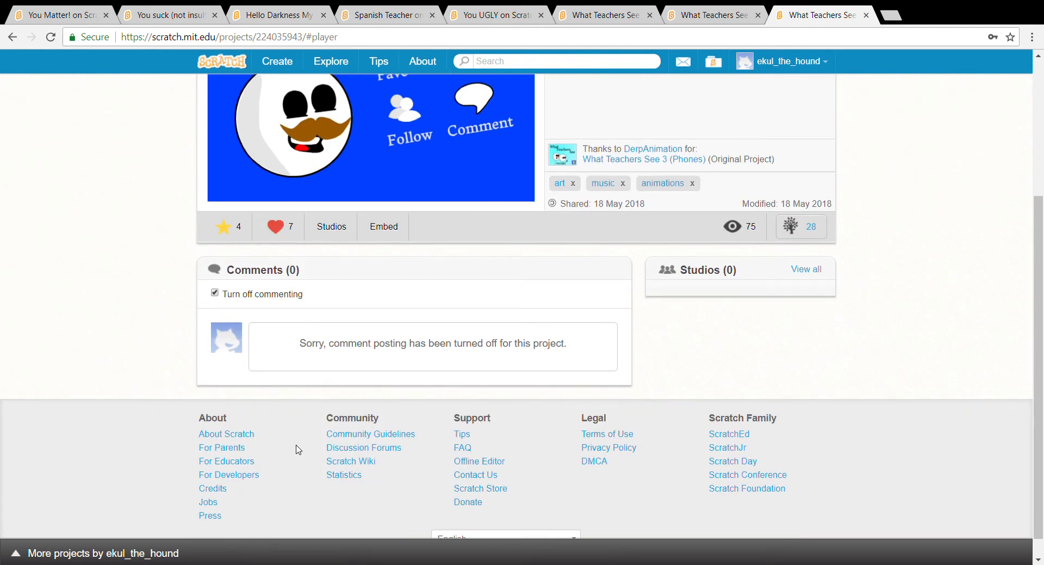
{"action": "mouse_move", "coordinate": [969, 472]}
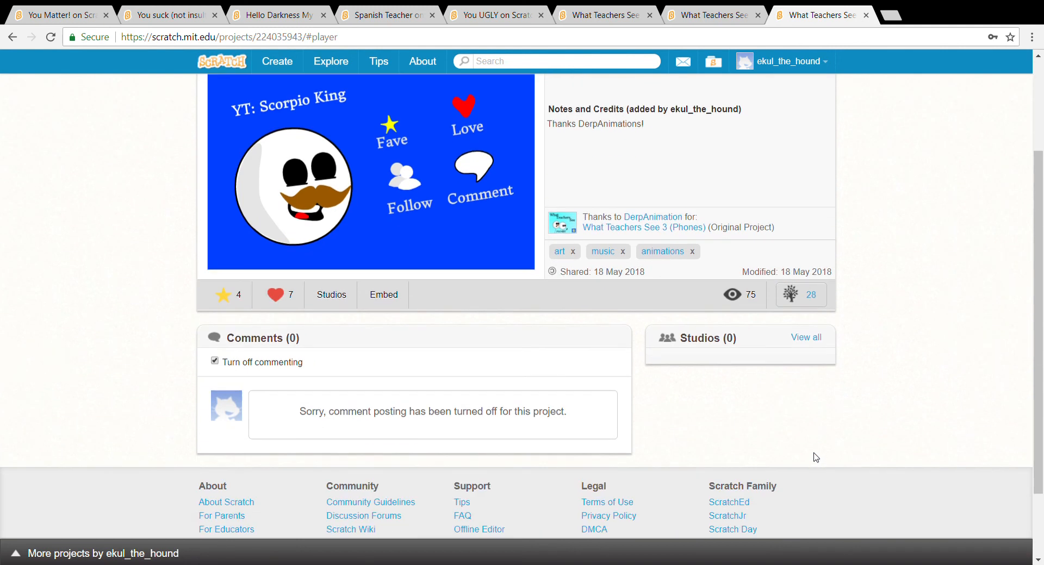
{"action": "scroll", "scroll_direction": "down", "scroll_amount": 3}
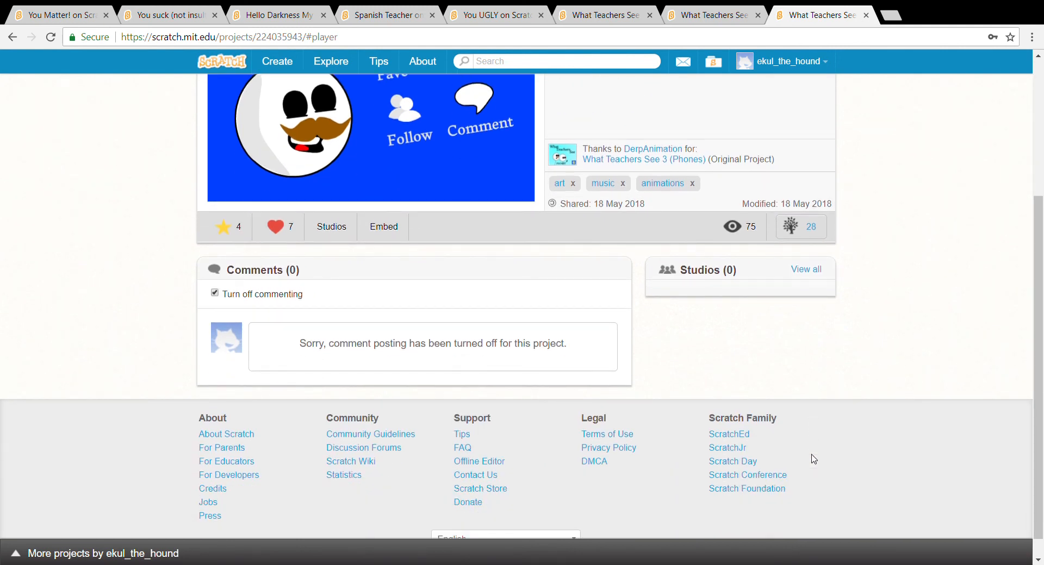
{"action": "scroll", "scroll_direction": "up", "scroll_amount": 3}
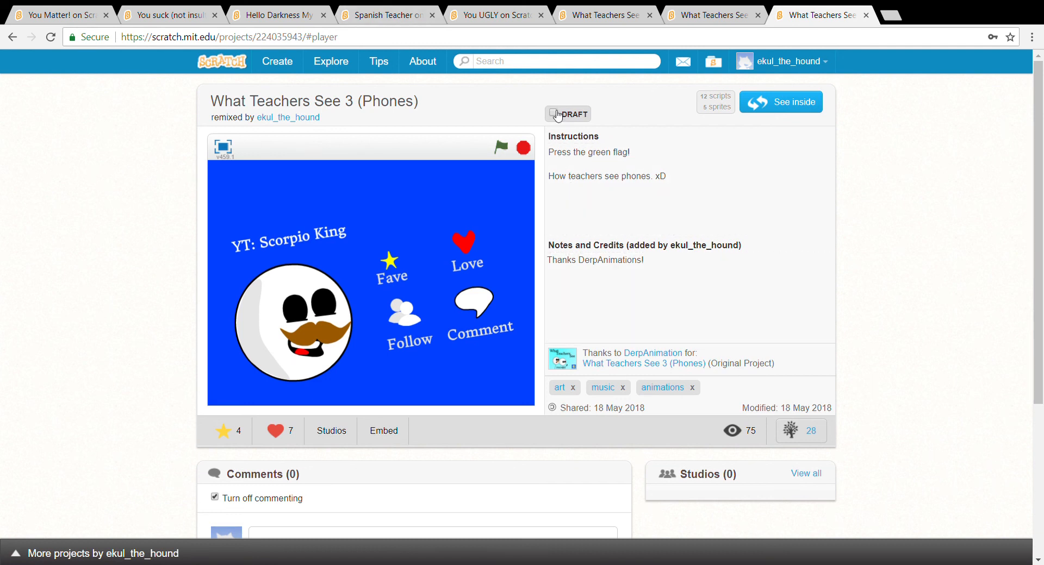
{"action": "mouse_move", "coordinate": [552, 123]}
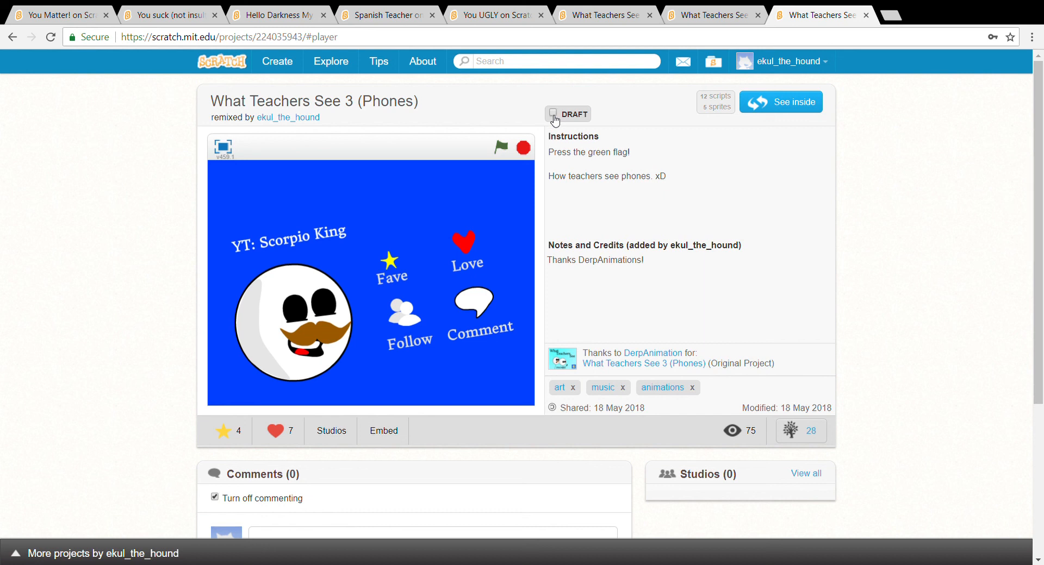
{"action": "mouse_move", "coordinate": [556, 140]}
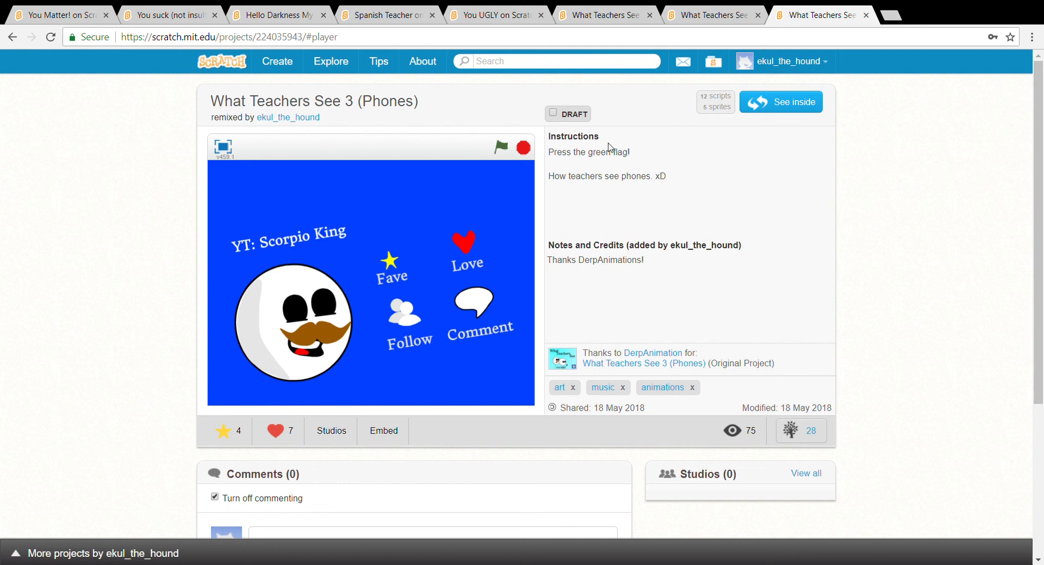
{"action": "mouse_move", "coordinate": [864, 192]}
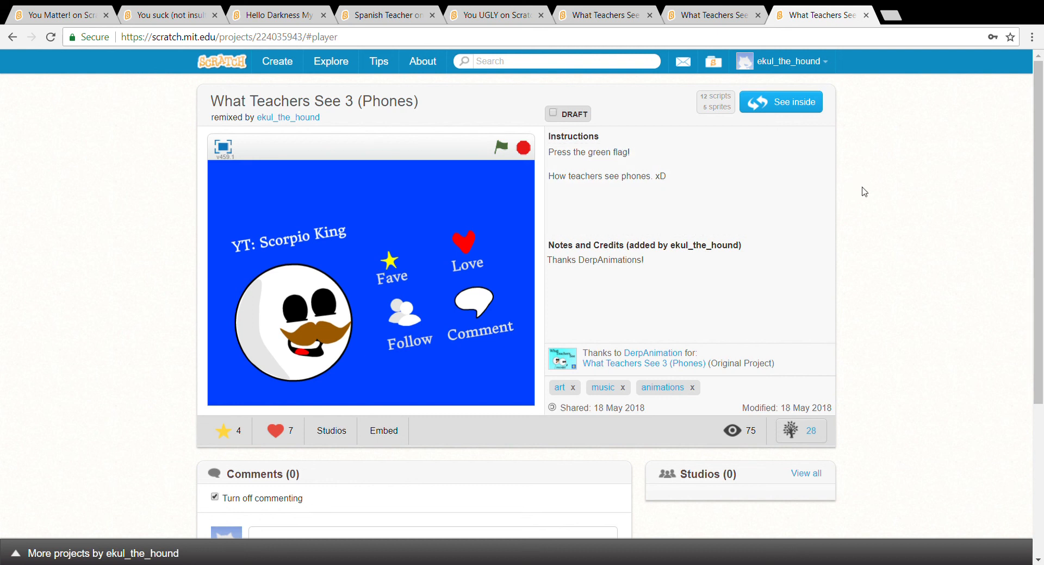
{"action": "mouse_move", "coordinate": [974, 166]}
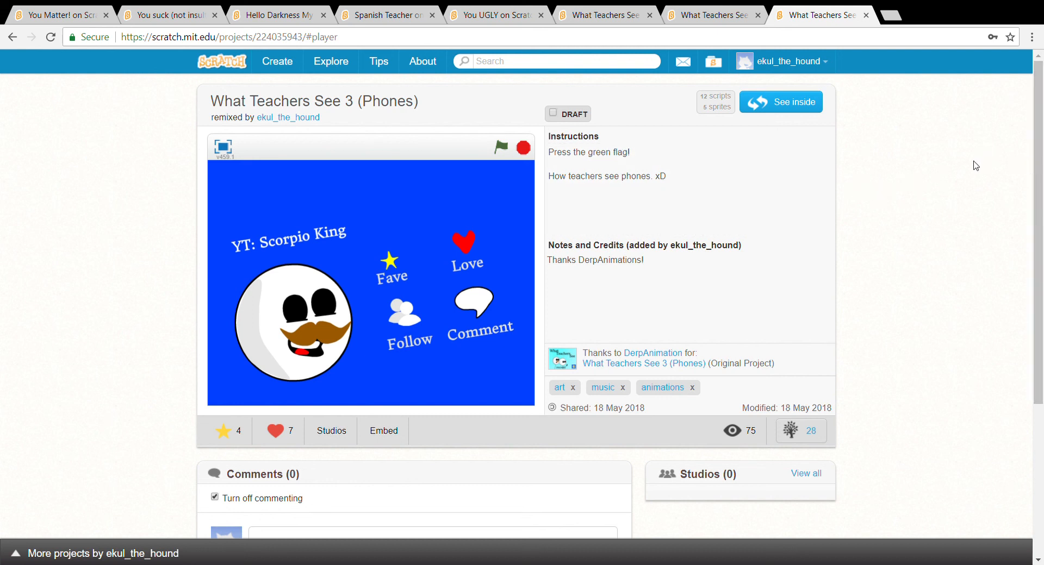
{"action": "mouse_move", "coordinate": [965, 174]}
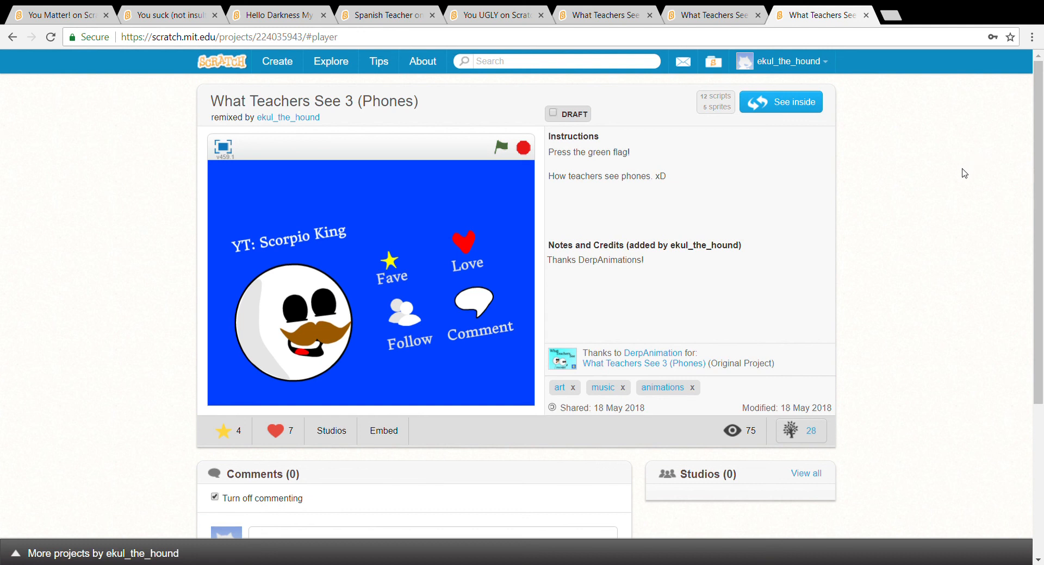
{"action": "mouse_move", "coordinate": [957, 174]}
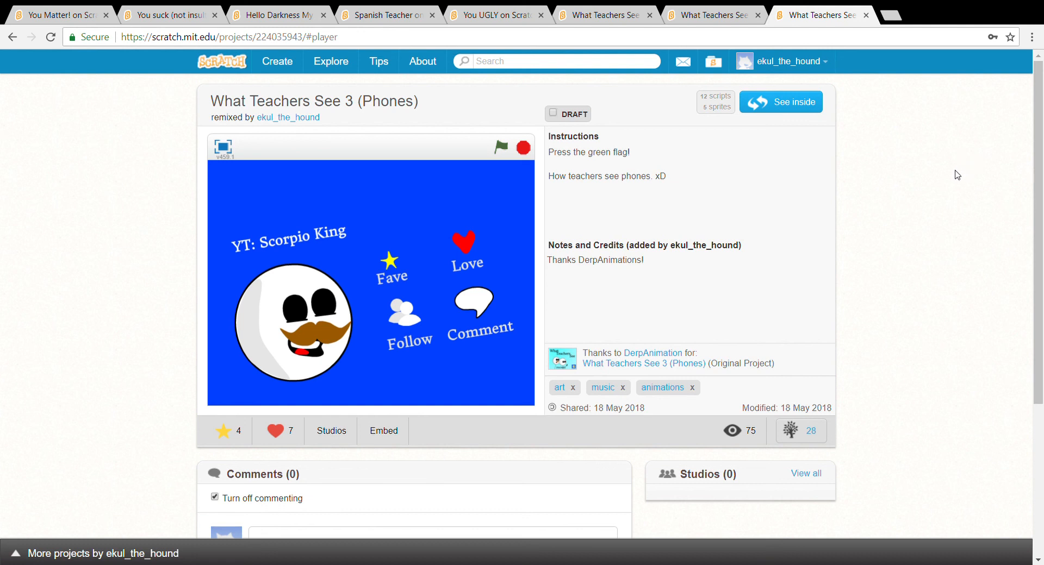
{"action": "mouse_move", "coordinate": [961, 163]}
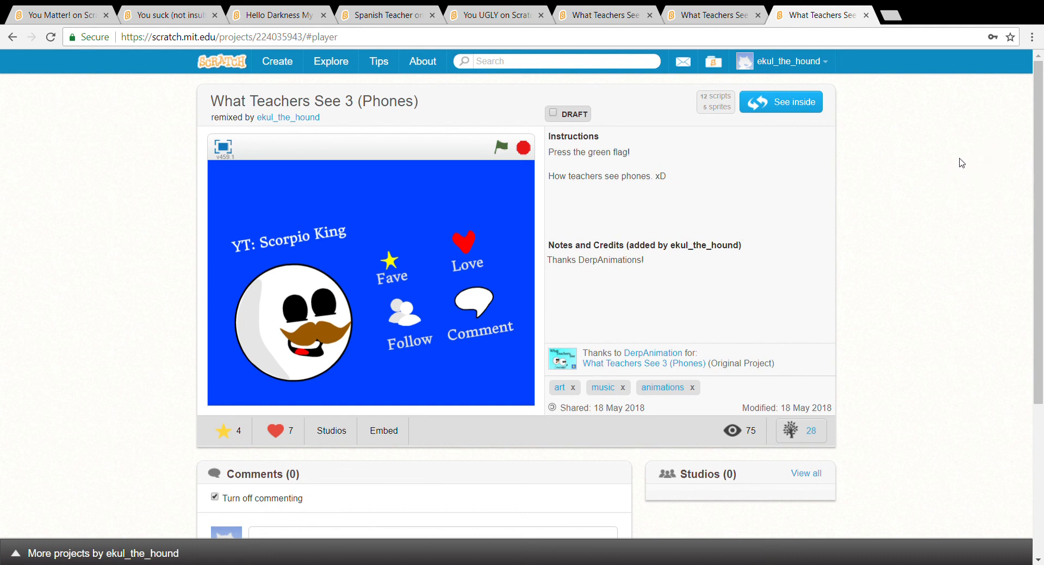
{"action": "mouse_move", "coordinate": [959, 155]}
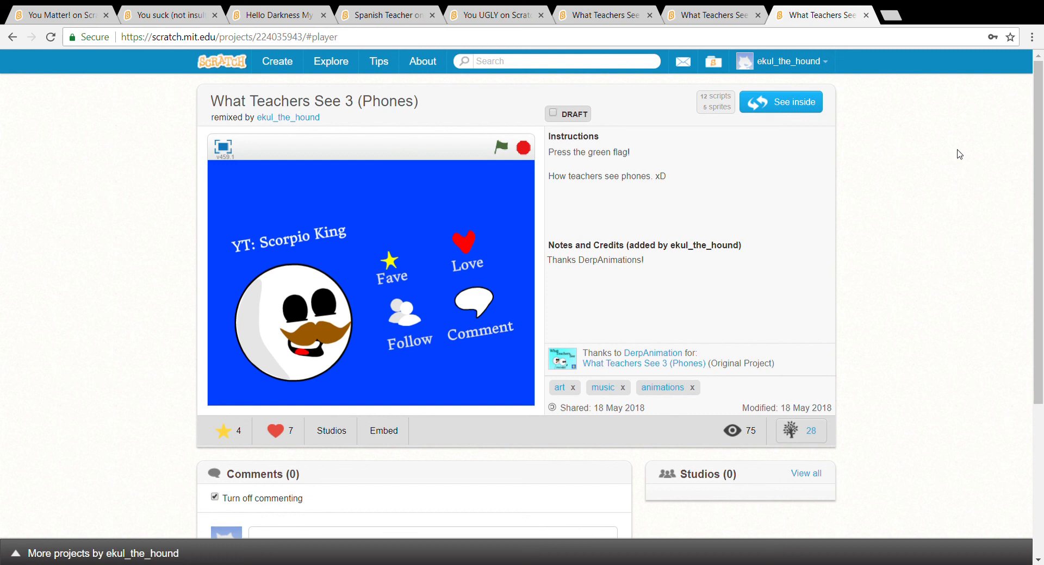
{"action": "mouse_move", "coordinate": [956, 151]}
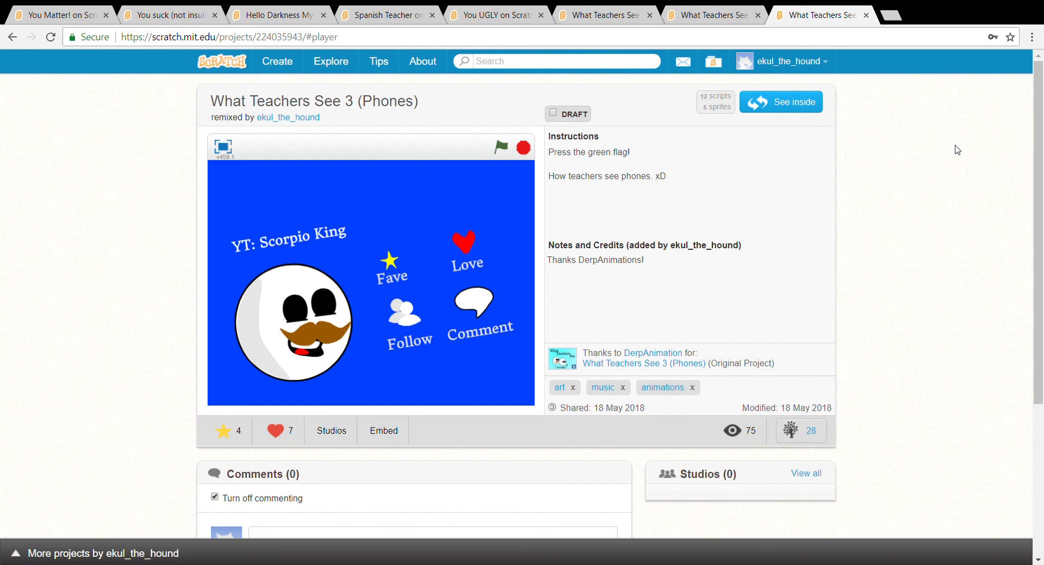